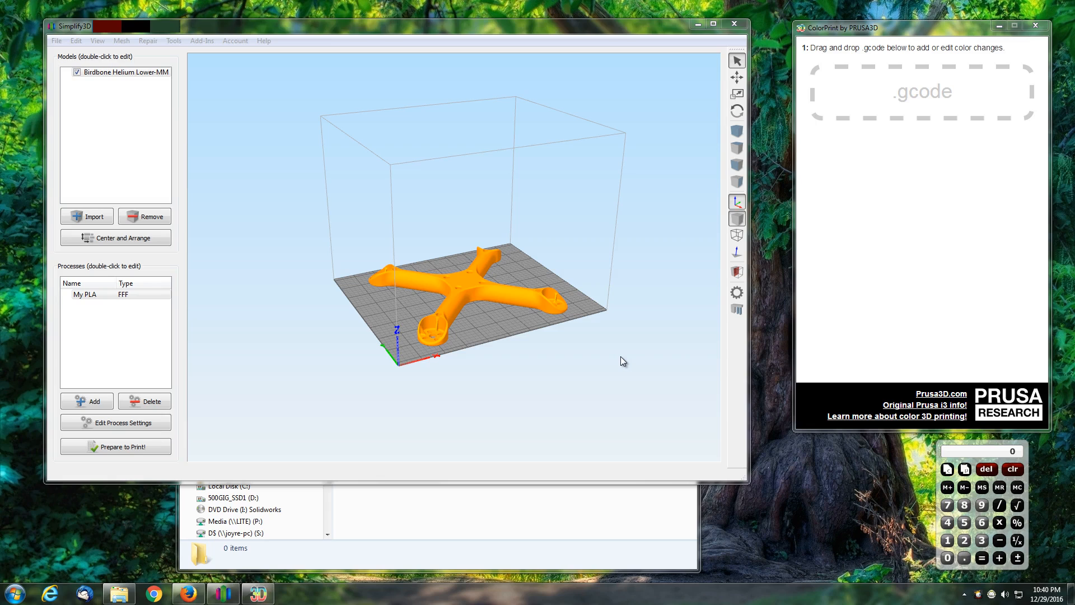
pyautogui.moveTo(518, 303)
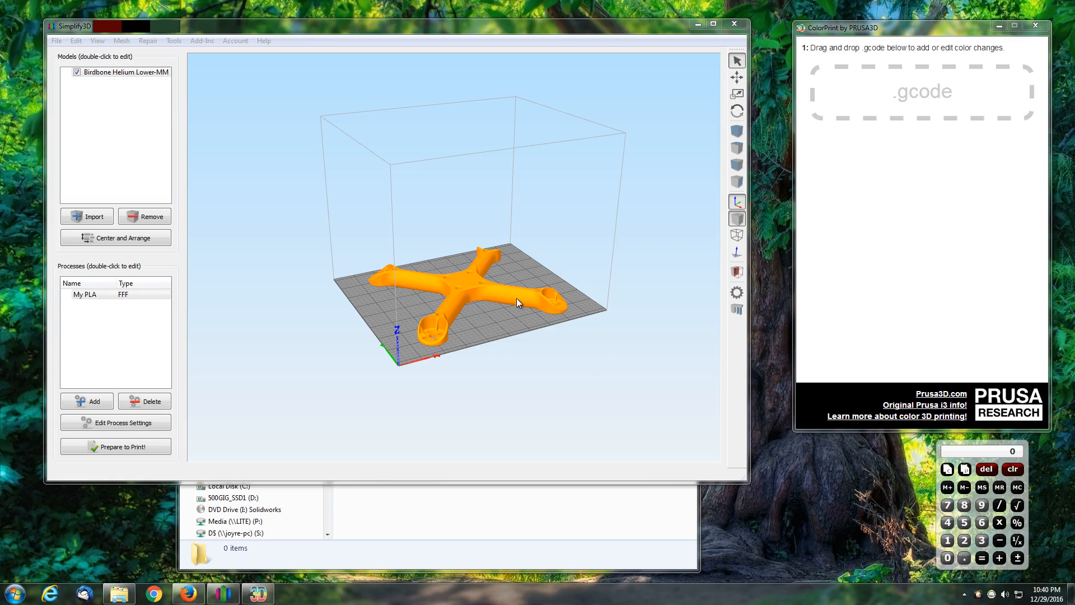
pyautogui.moveTo(525, 338)
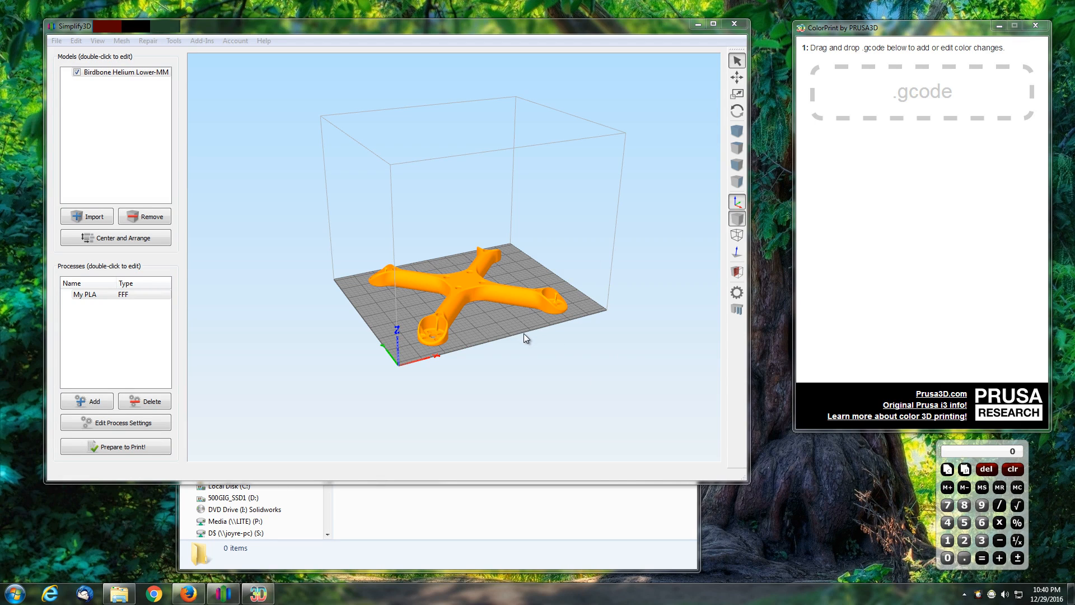
pyautogui.moveTo(481, 334)
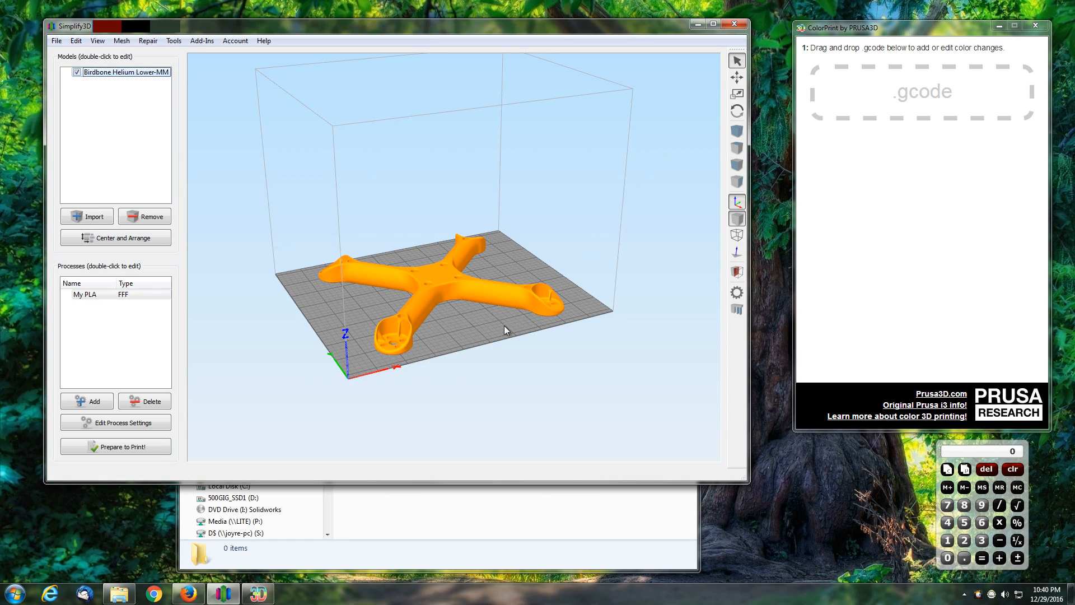
pyautogui.moveTo(904, 157)
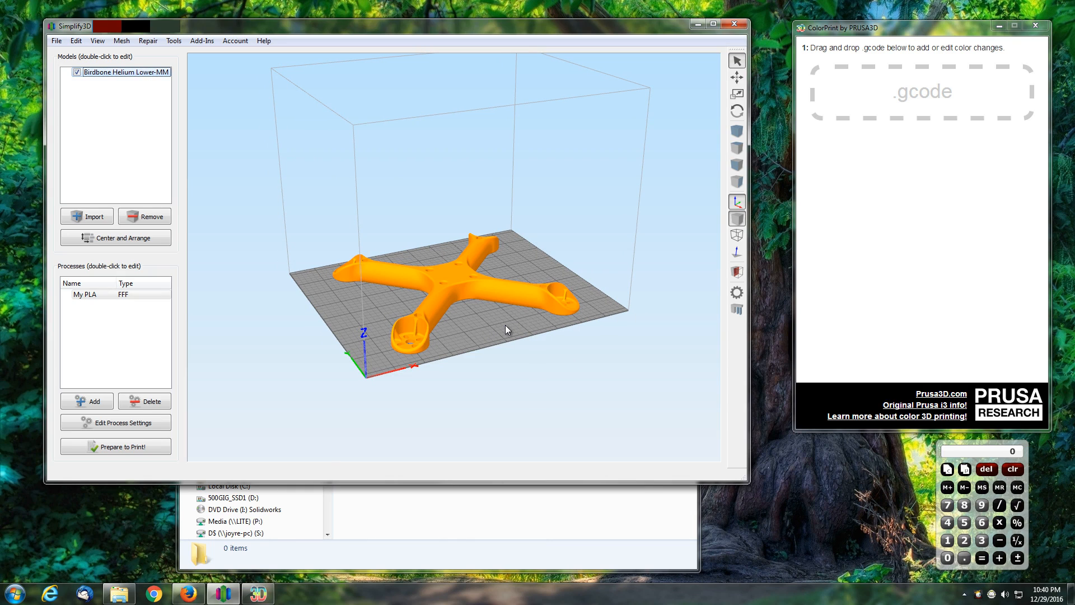
# Edit the My PLA process settings and confirm them
pyautogui.click(93, 295)
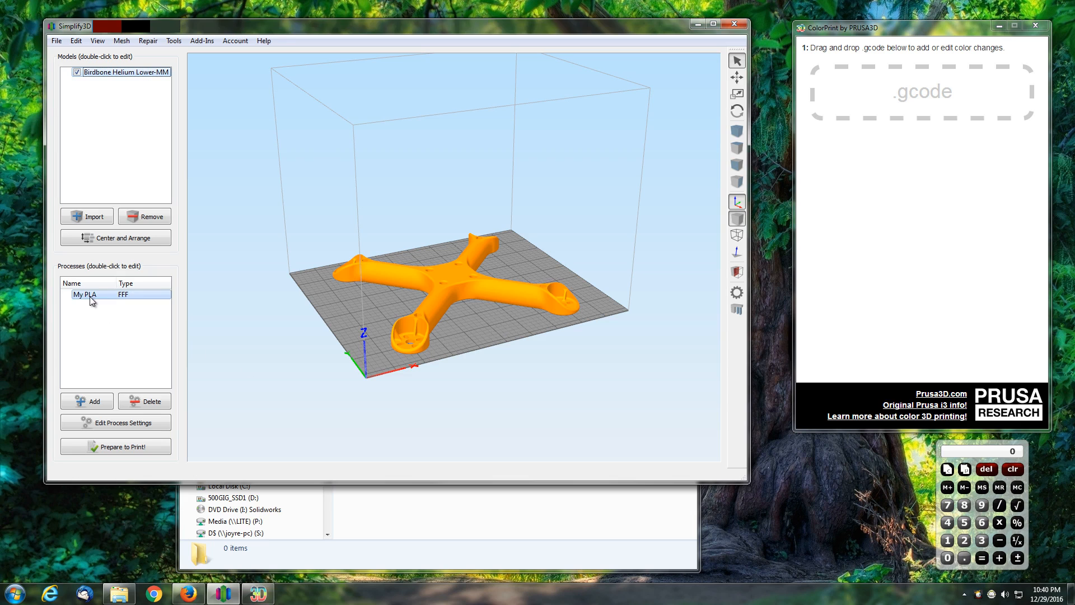
pyautogui.doubleClick(86, 294)
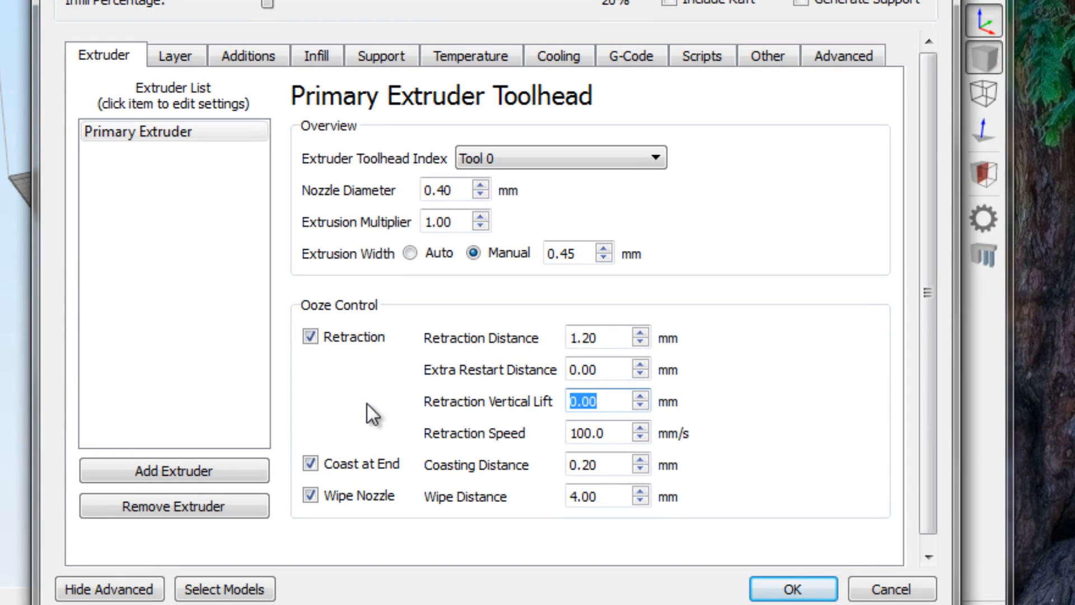
pyautogui.moveTo(499, 450)
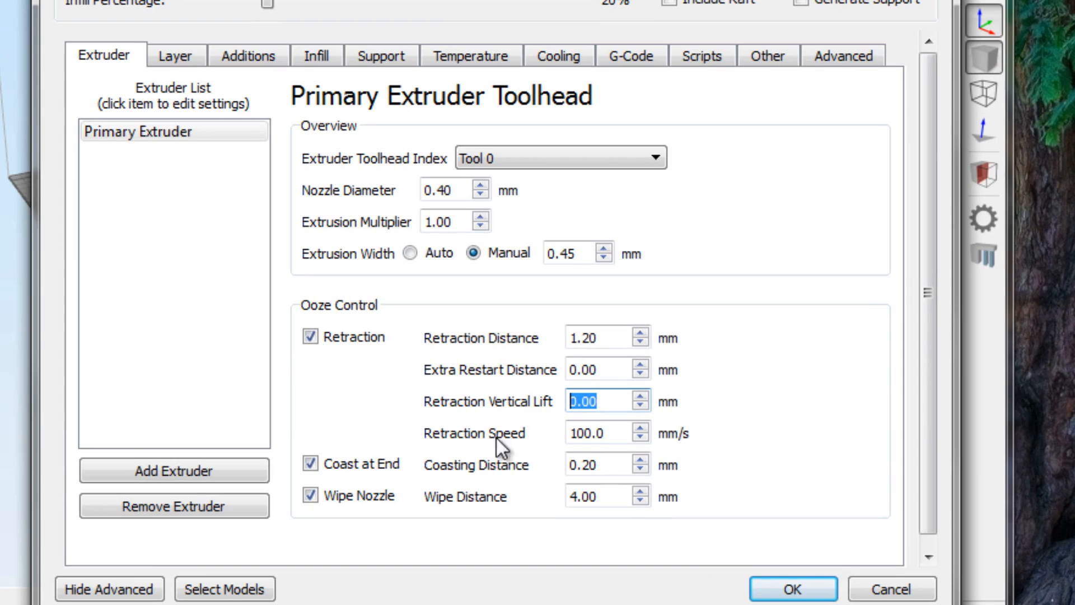
pyautogui.click(597, 401)
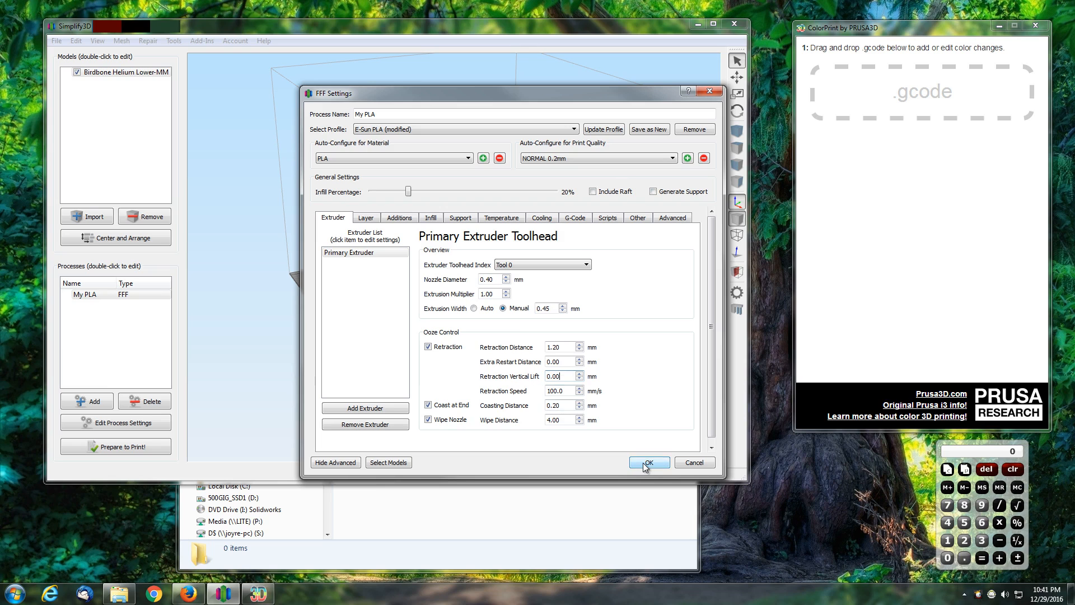
pyautogui.click(648, 462)
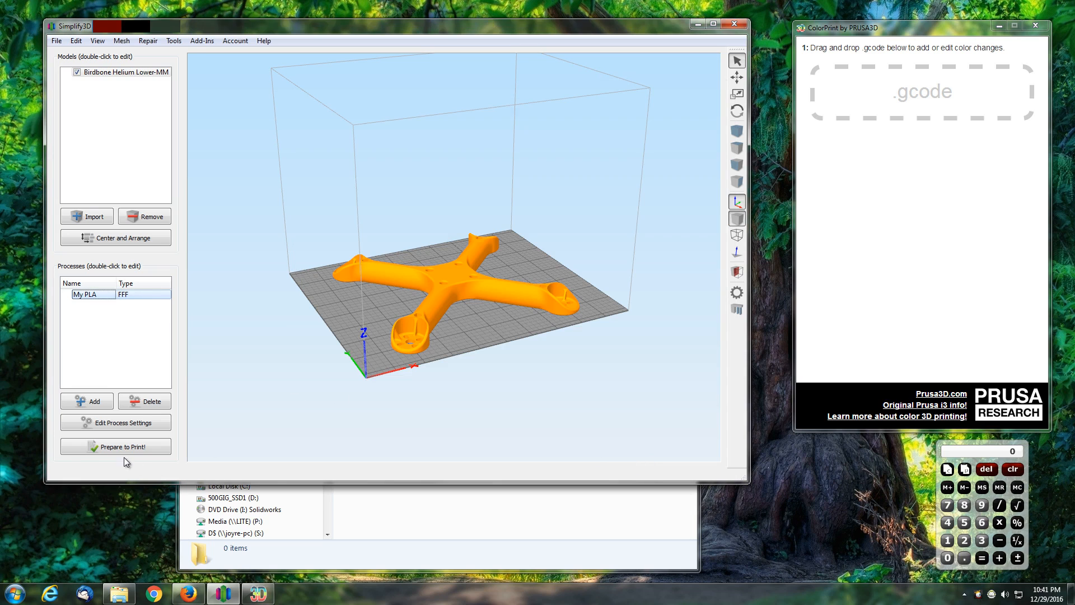
# Slice the model and show the toolpath preview with build statistics
pyautogui.click(115, 447)
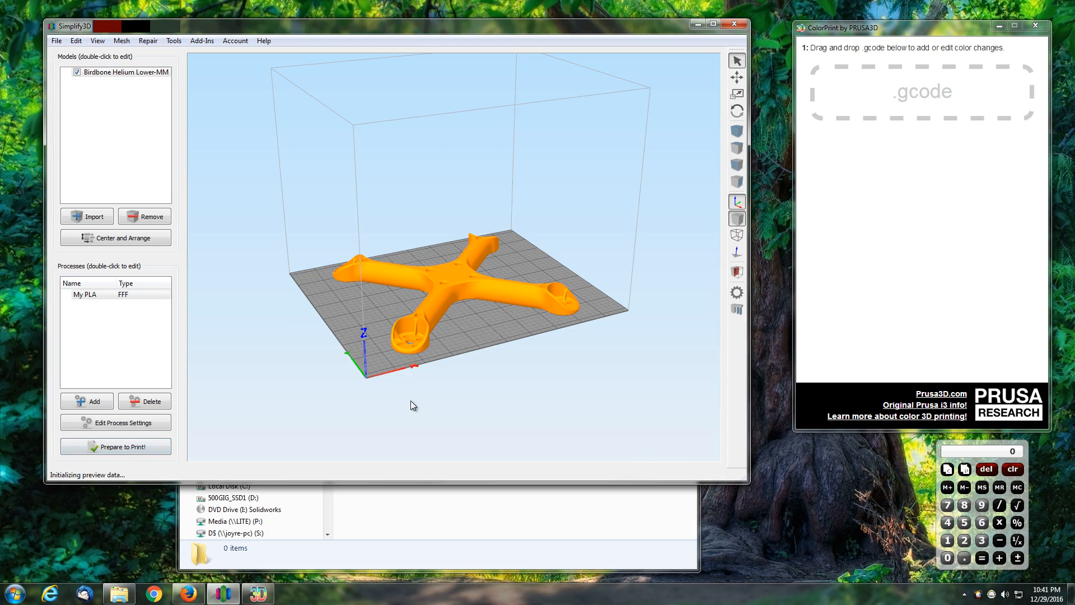
pyautogui.click(116, 447)
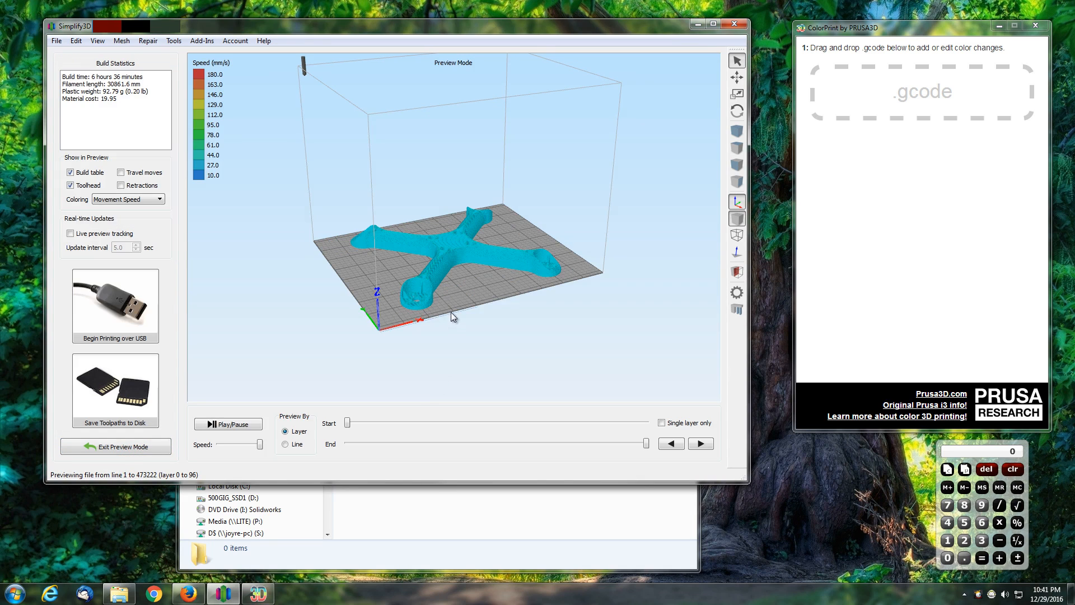
pyautogui.scroll(3)
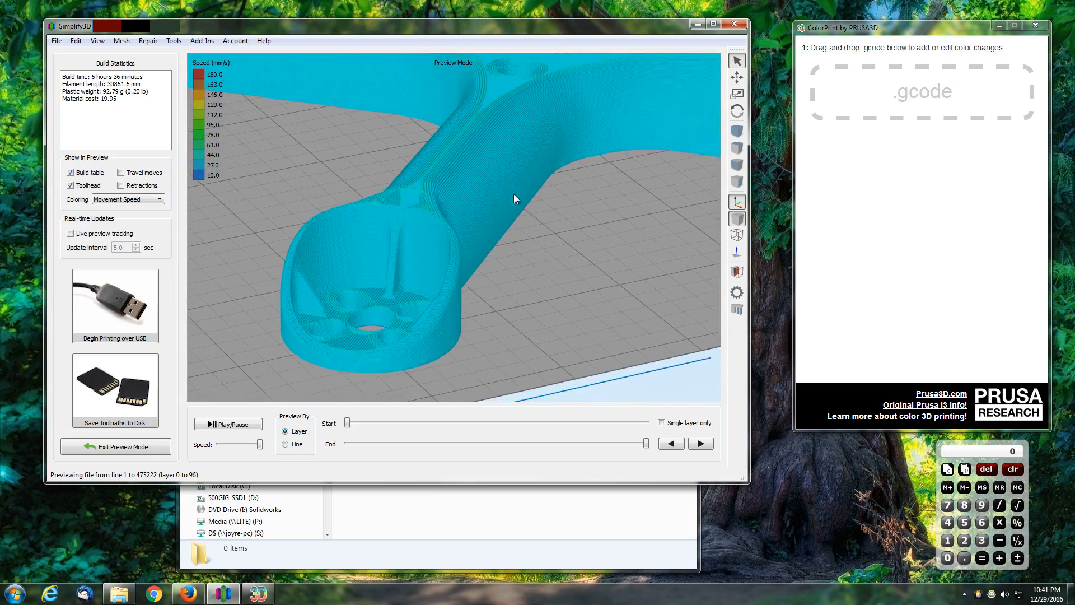
pyautogui.click(713, 24)
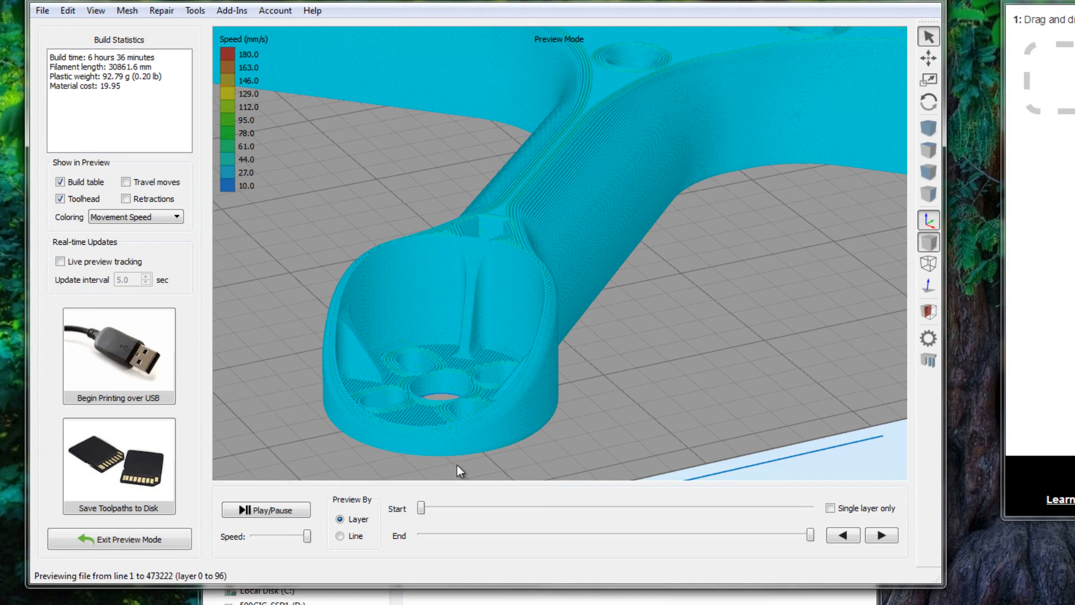
pyautogui.moveTo(426, 420)
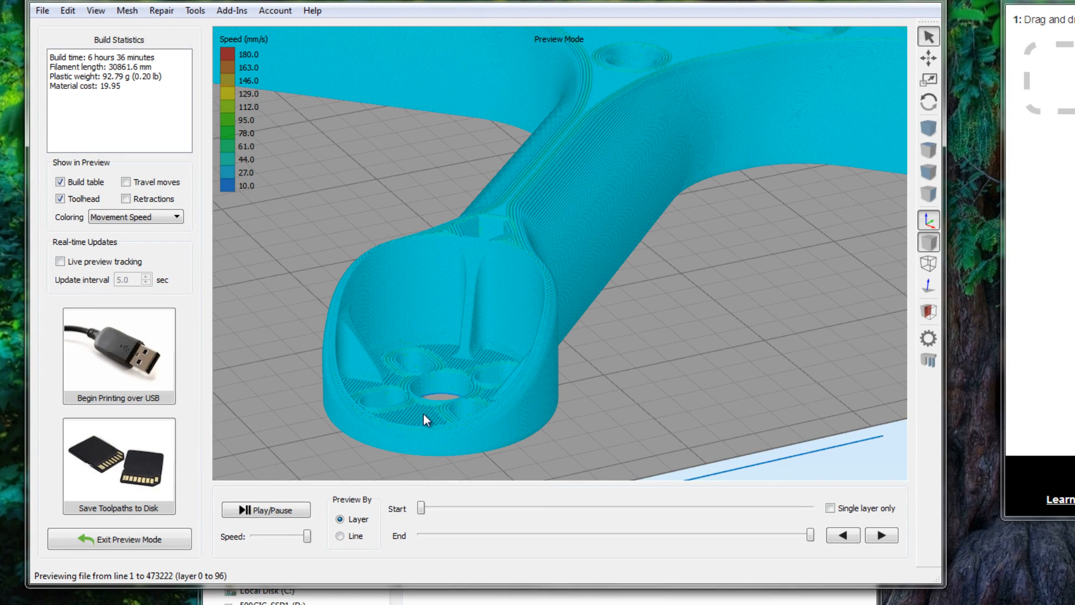
pyautogui.moveTo(419, 425)
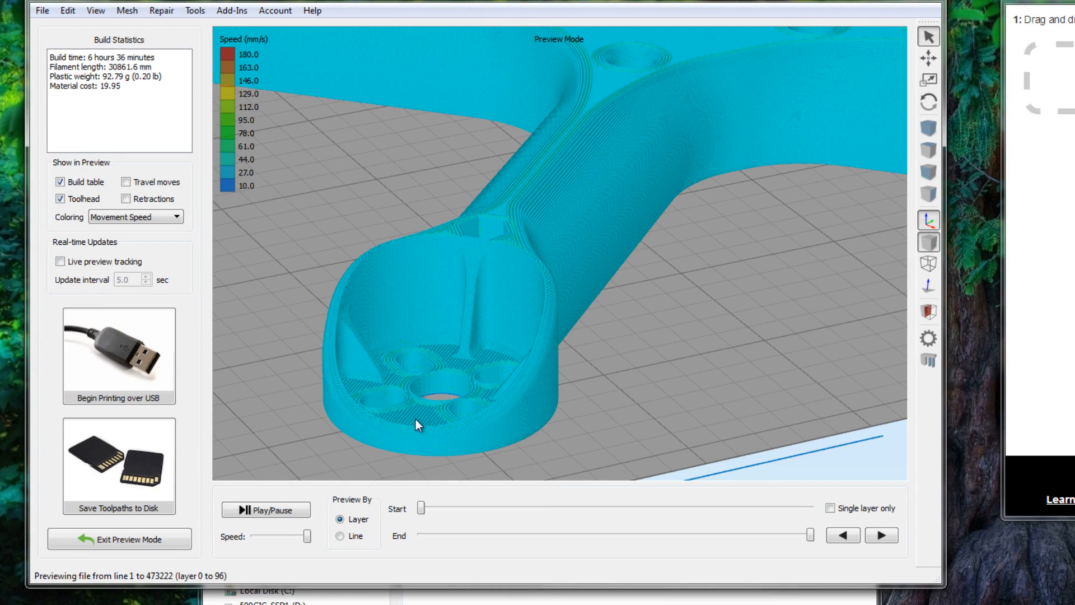
pyautogui.moveTo(419, 422)
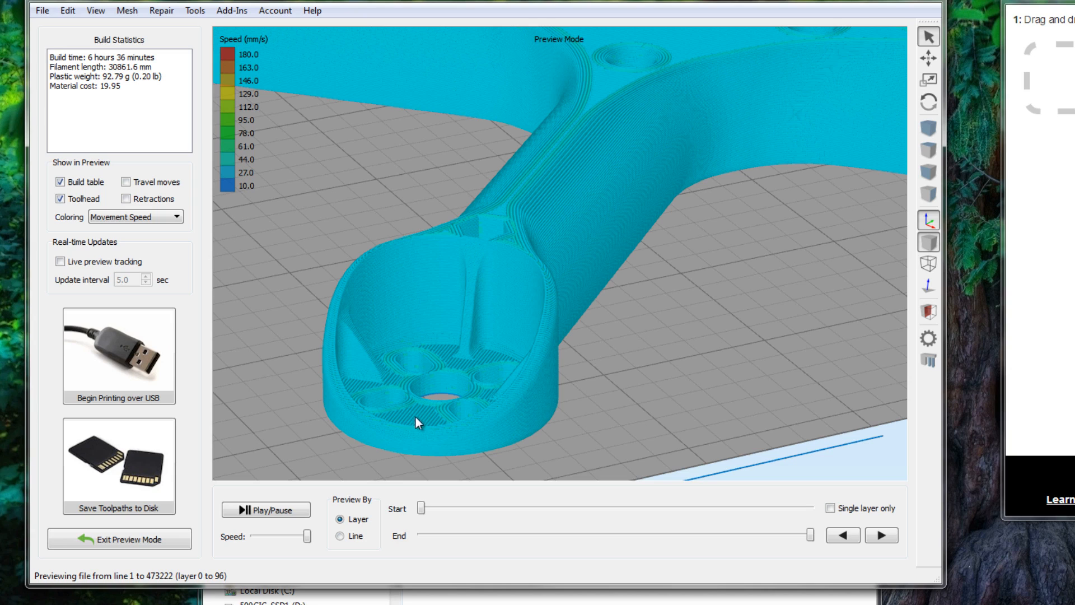
pyautogui.moveTo(326, 402)
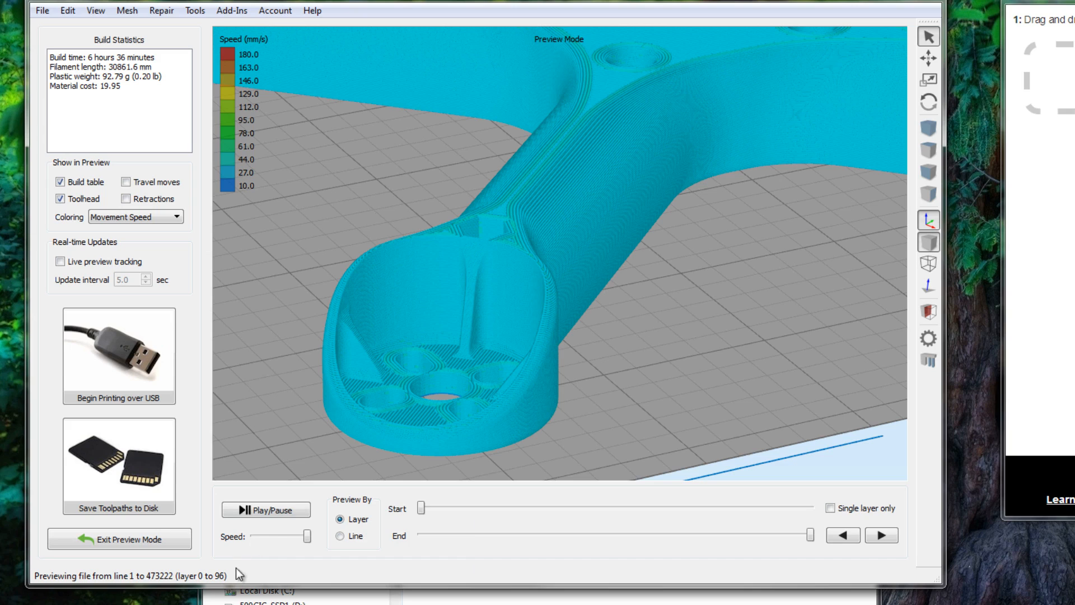
pyautogui.moveTo(239, 575)
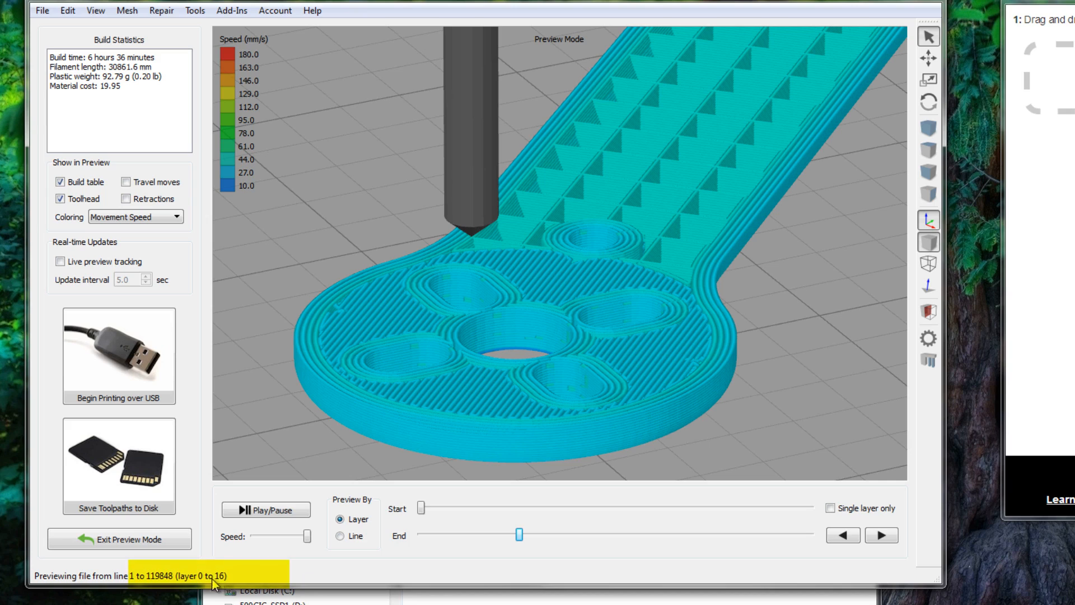
pyautogui.moveTo(226, 583)
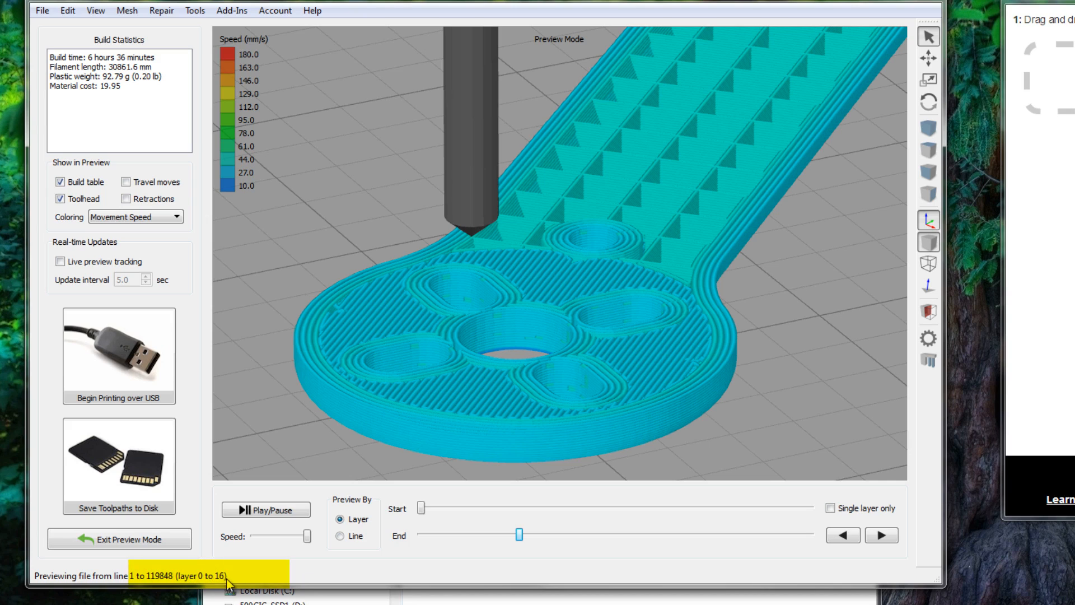
pyautogui.moveTo(655, 390)
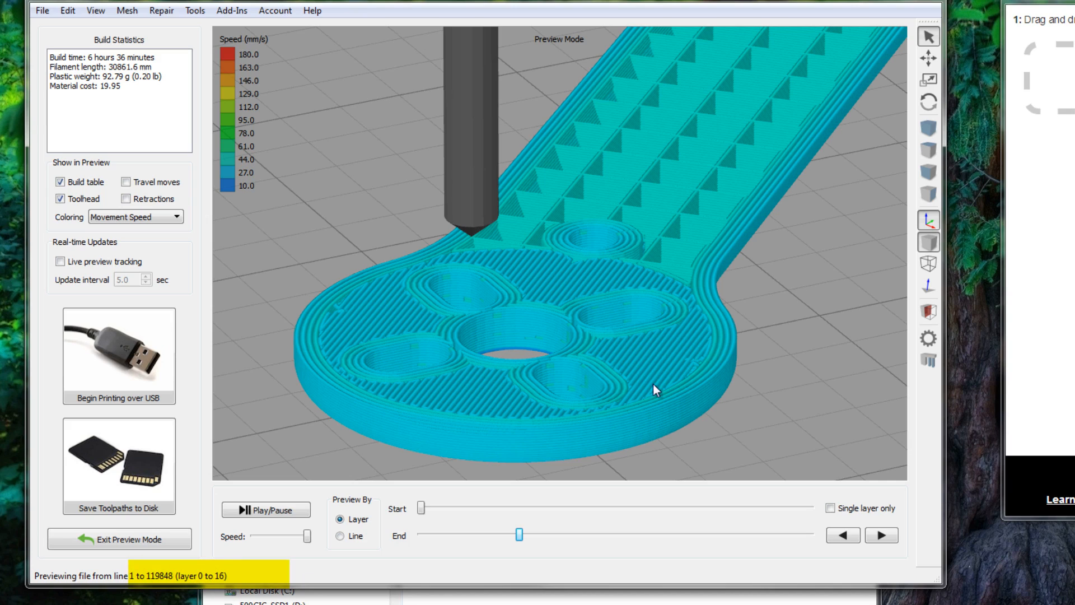
pyautogui.moveTo(652, 268)
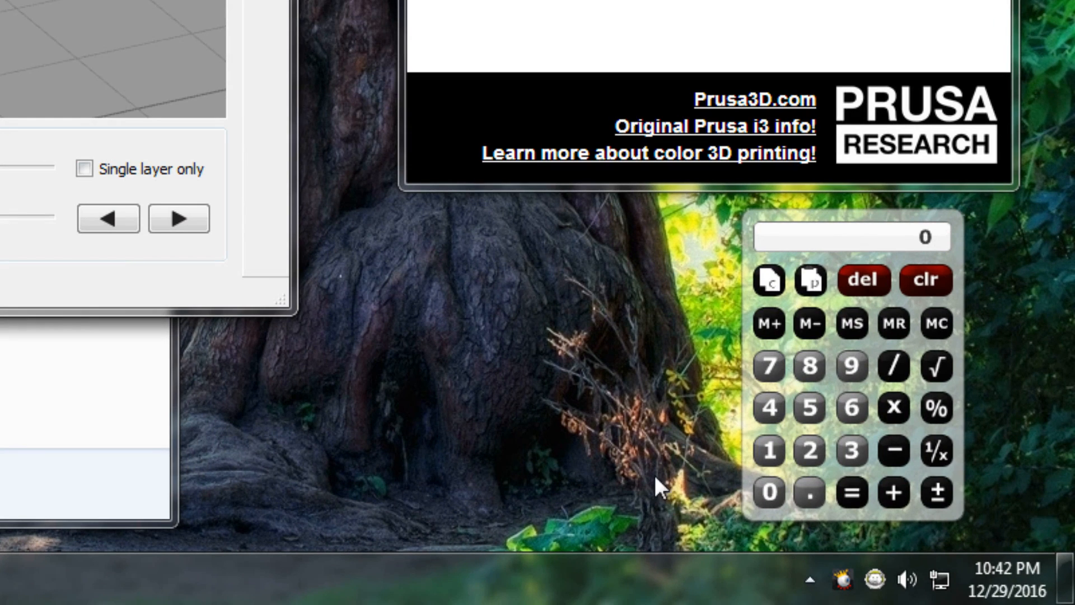
# Compute the colour-change height as layer 16 times layer height, giving 3.2 mm
pyautogui.click(893, 408)
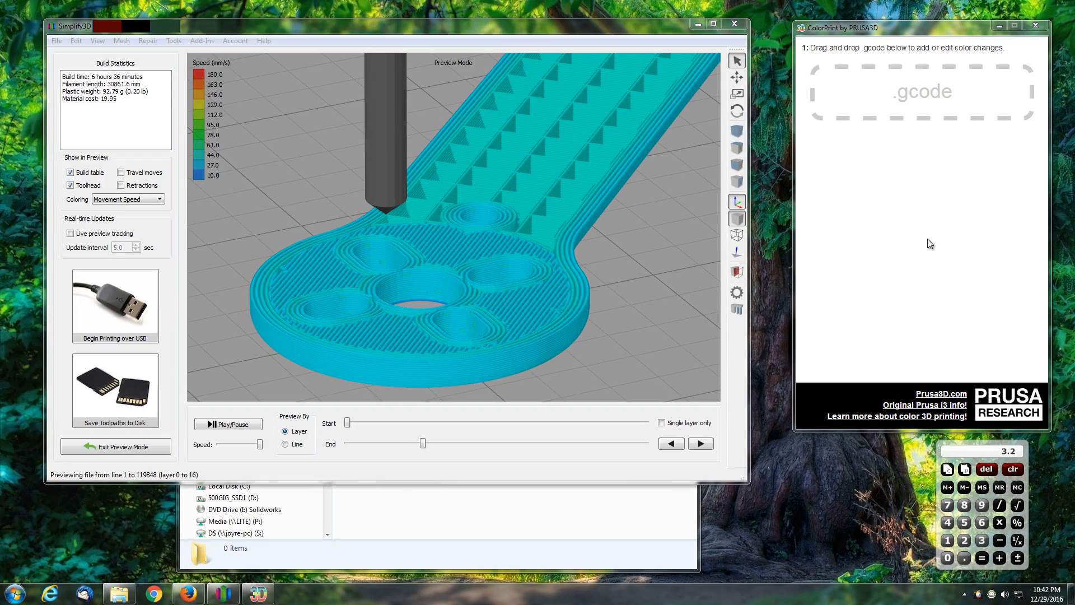
pyautogui.moveTo(892, 177)
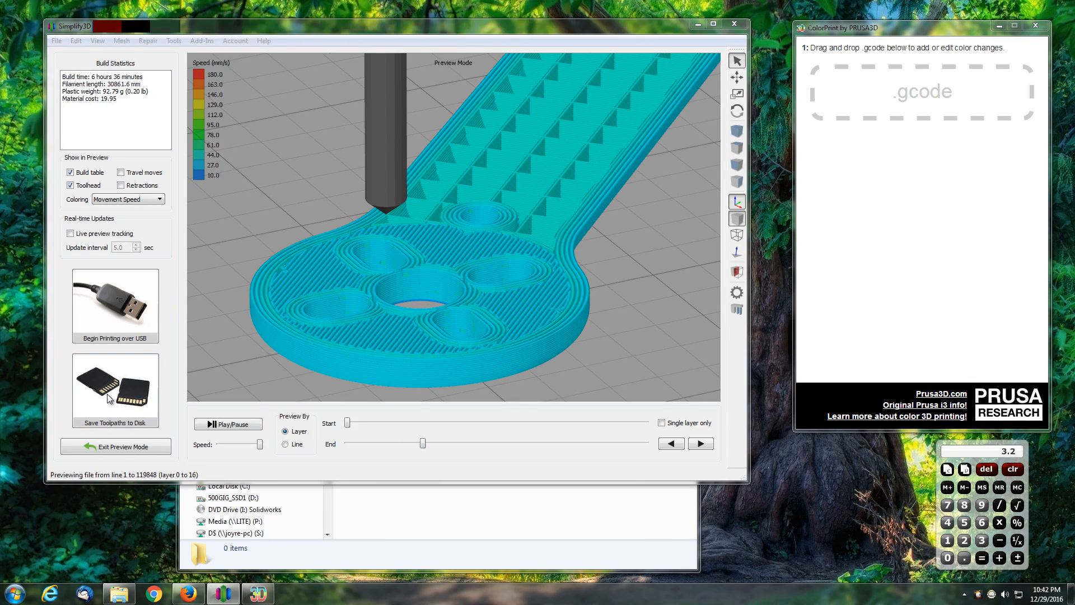
# Export the toolpaths as Birdbone Helium Lower-MM.gcode and load it into ColorPrint
pyautogui.click(115, 385)
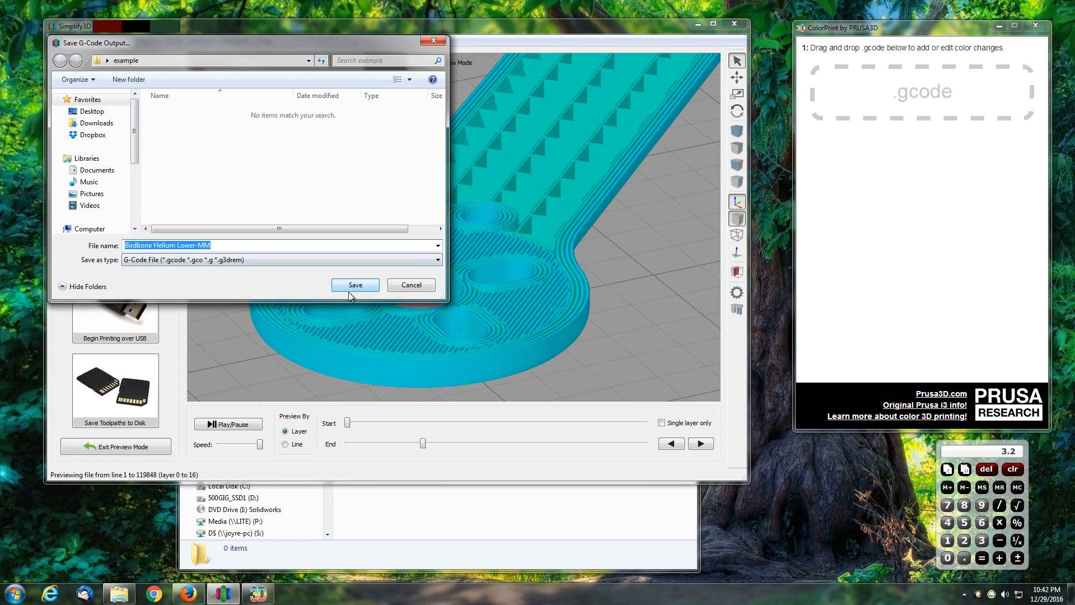
pyautogui.click(355, 285)
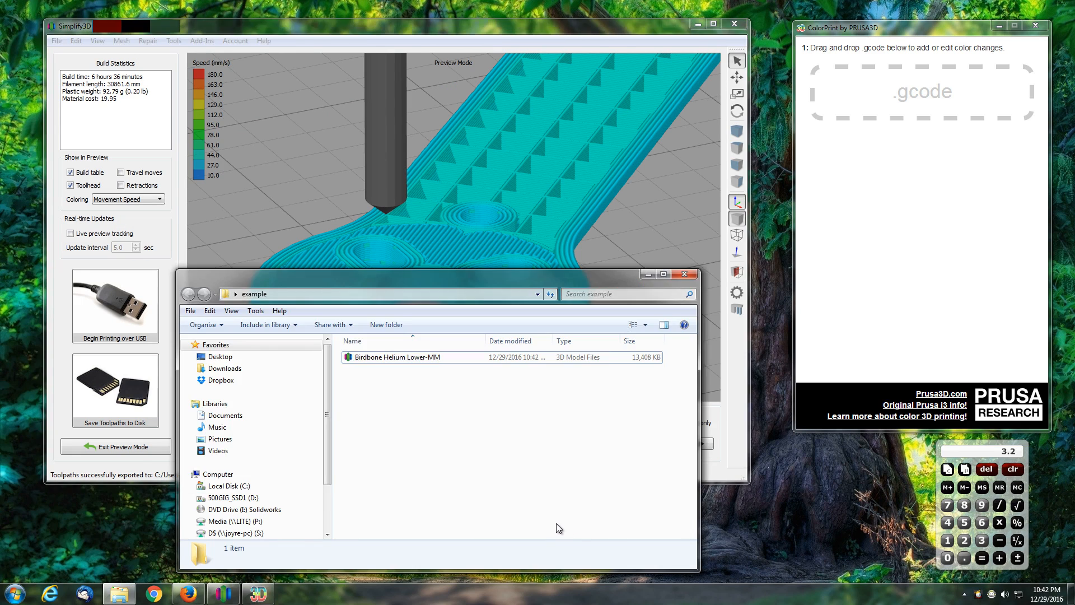
pyautogui.click(397, 357)
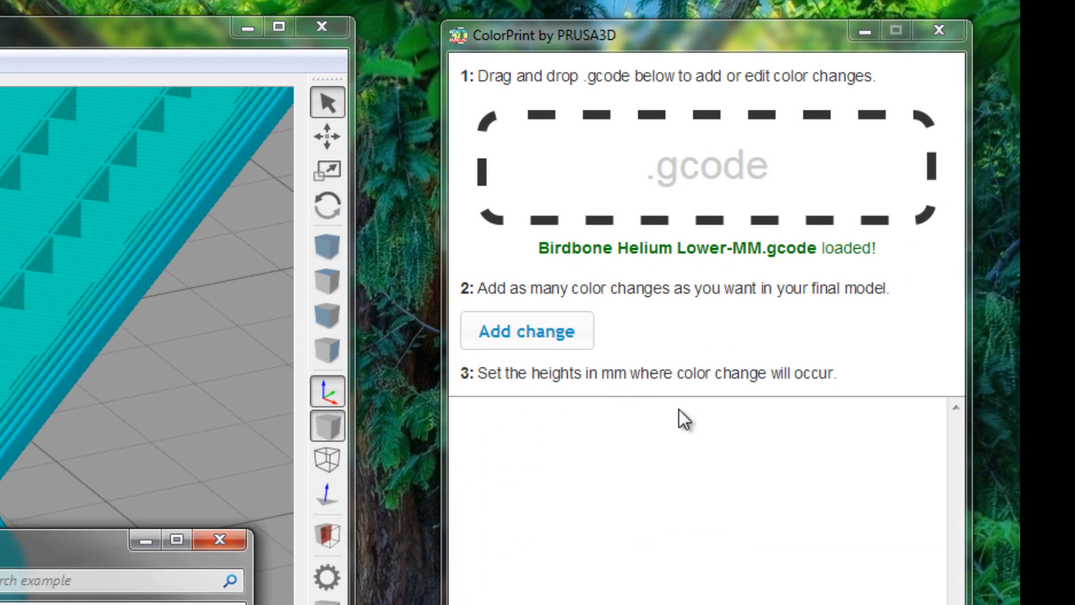
pyautogui.moveTo(679, 418)
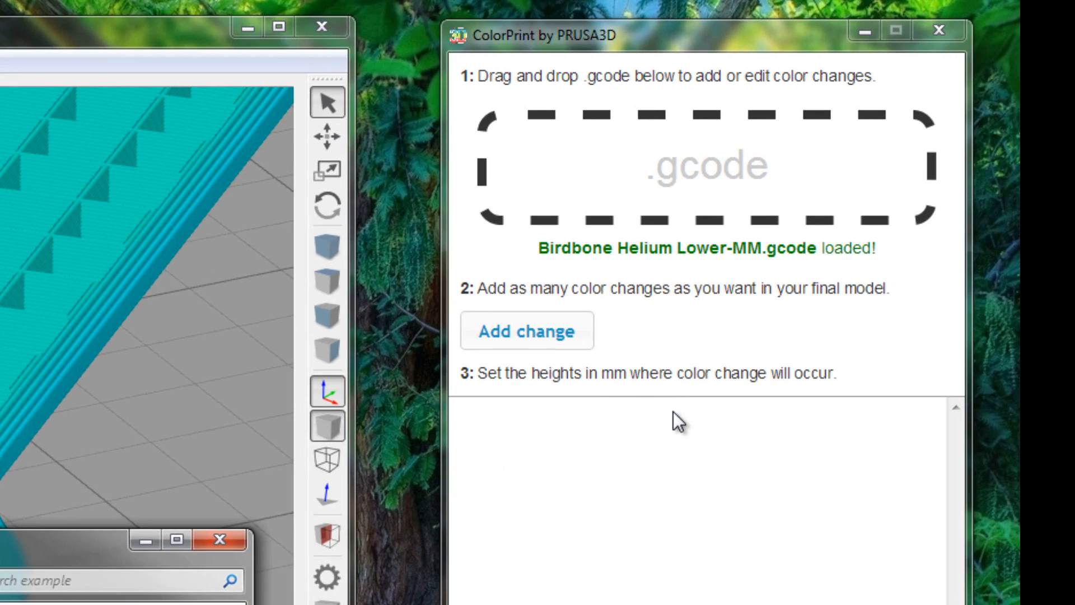
pyautogui.moveTo(669, 477)
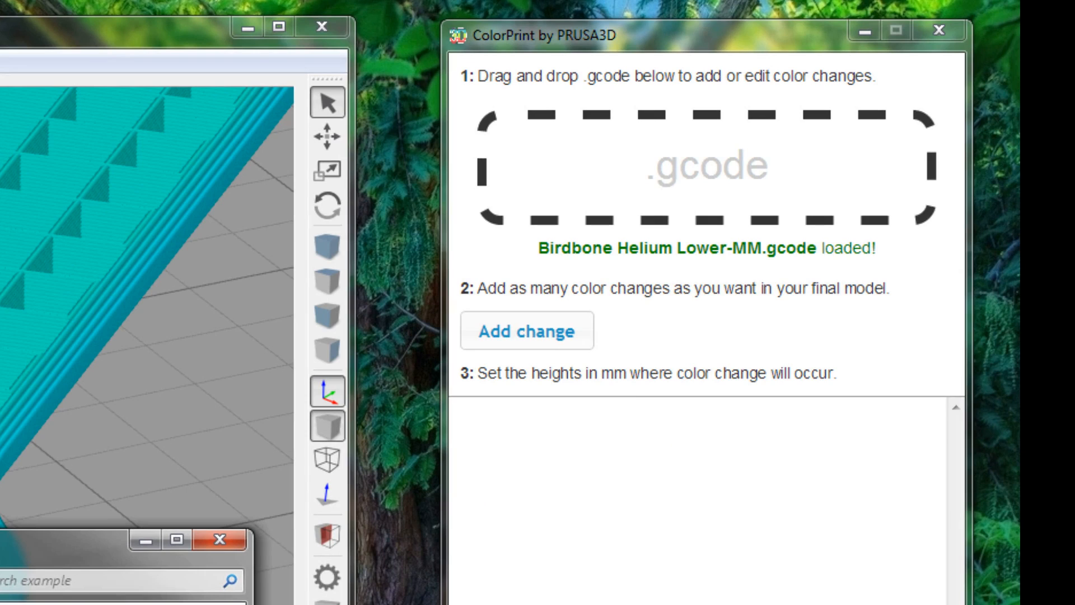
pyautogui.moveTo(604, 517)
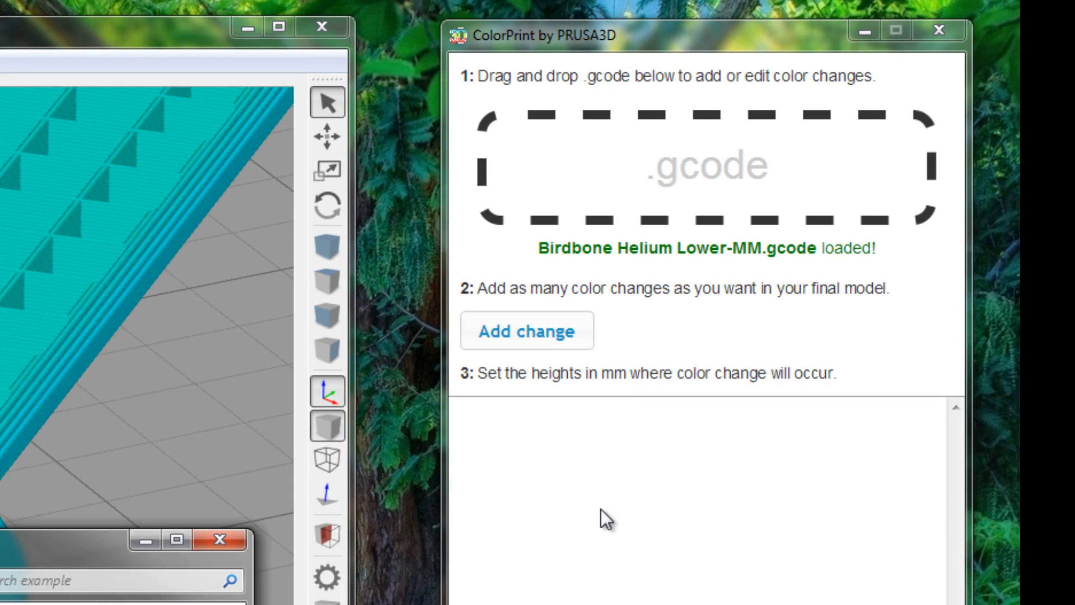
# Add a colour change at 3.200 mm height to the loaded g-code
pyautogui.click(527, 331)
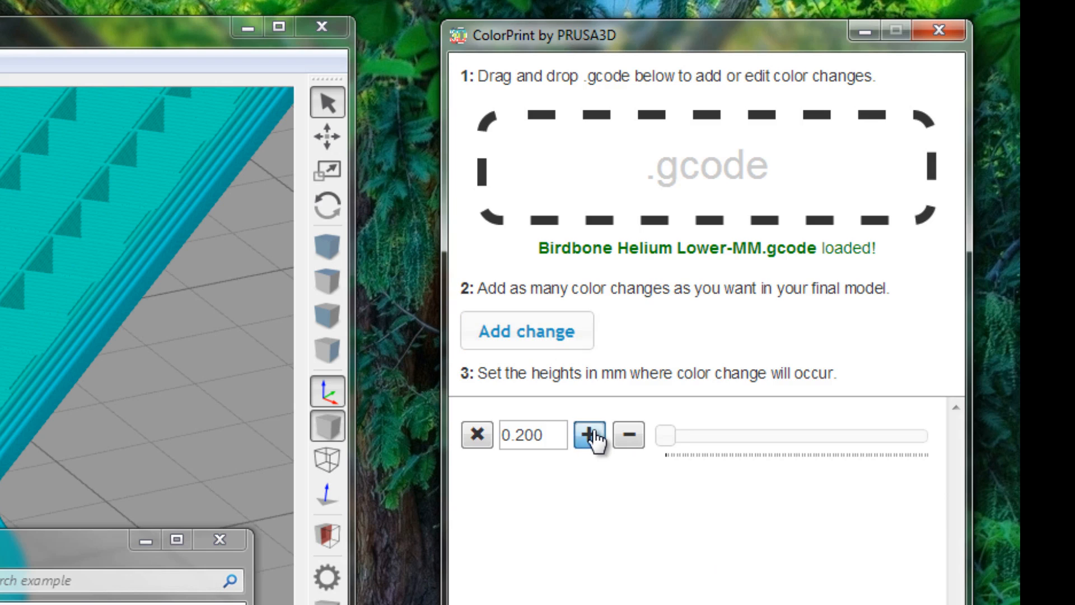
pyautogui.click(587, 435)
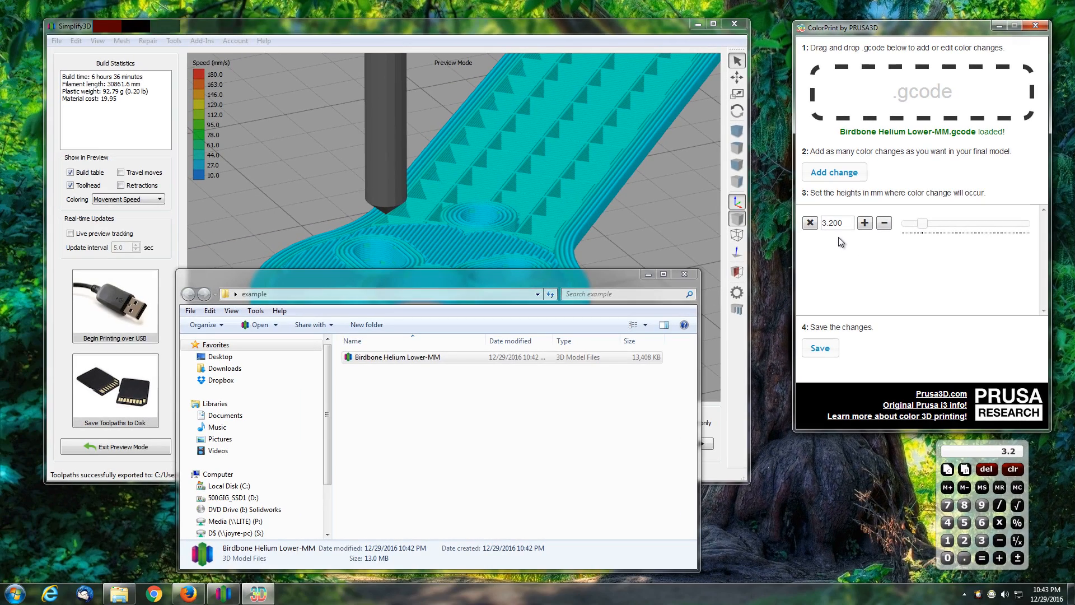
pyautogui.moveTo(820, 363)
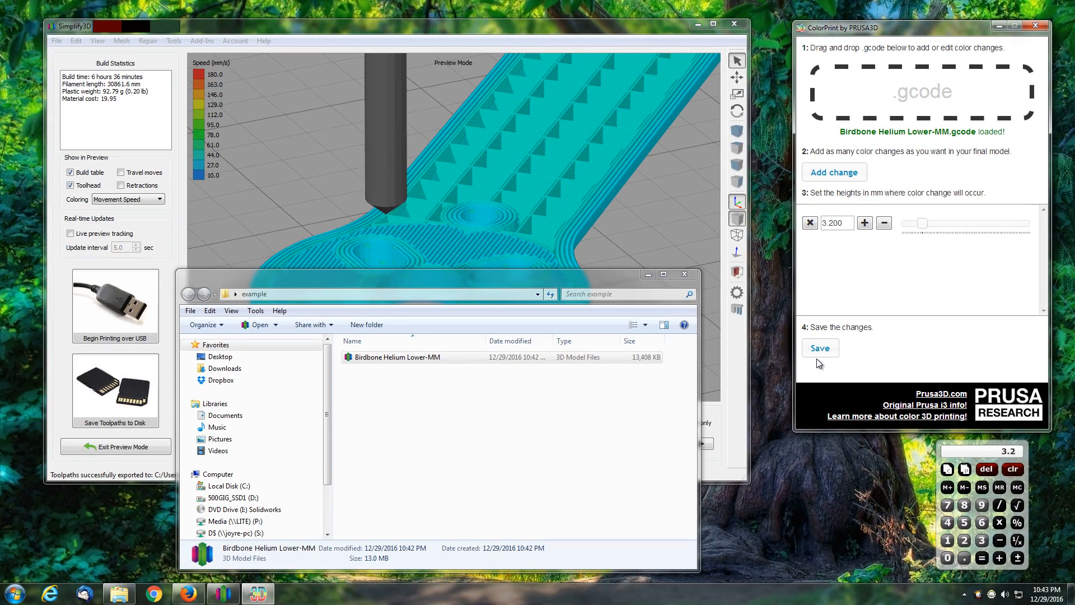
pyautogui.moveTo(894, 273)
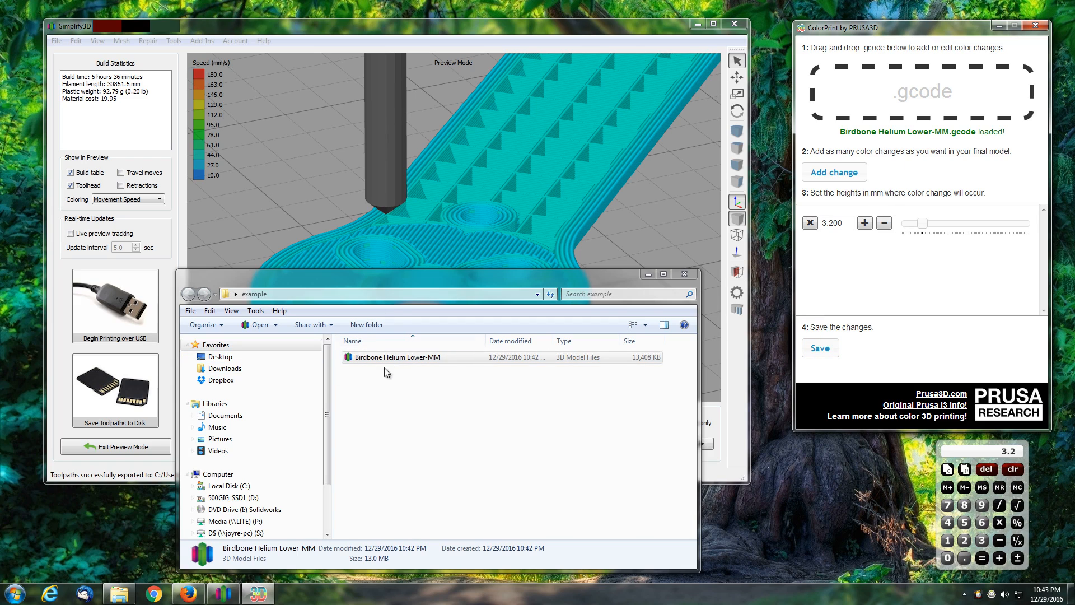
pyautogui.click(395, 356)
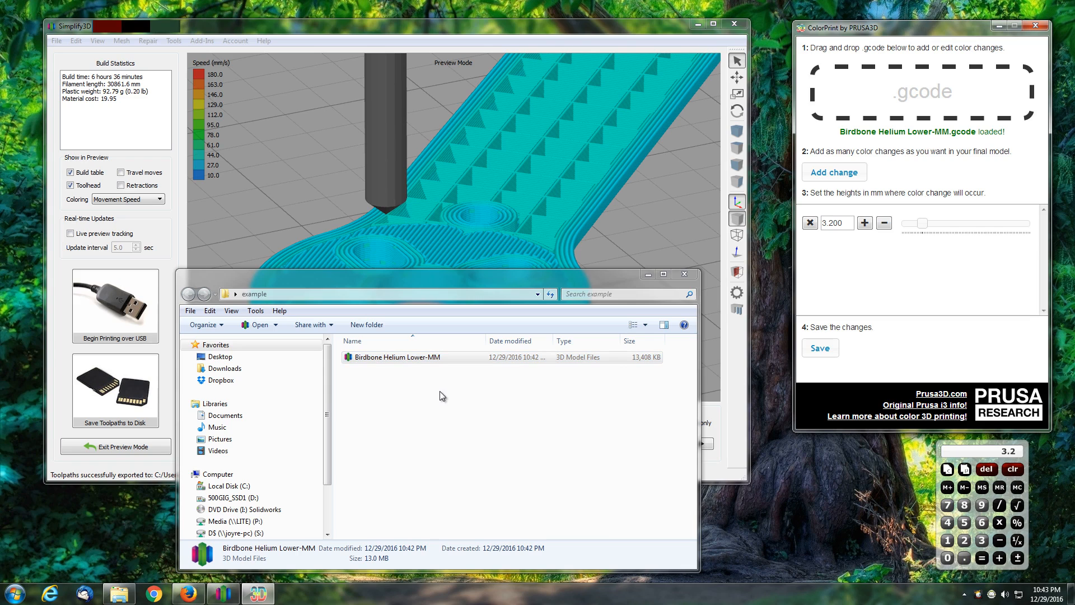
pyautogui.moveTo(396, 402)
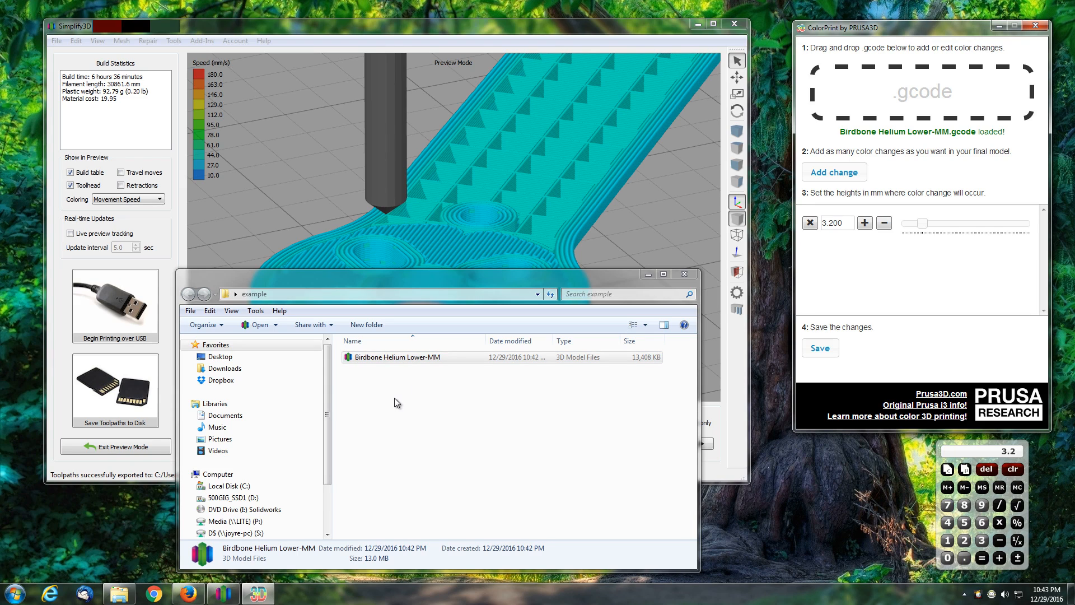
pyautogui.moveTo(901, 151)
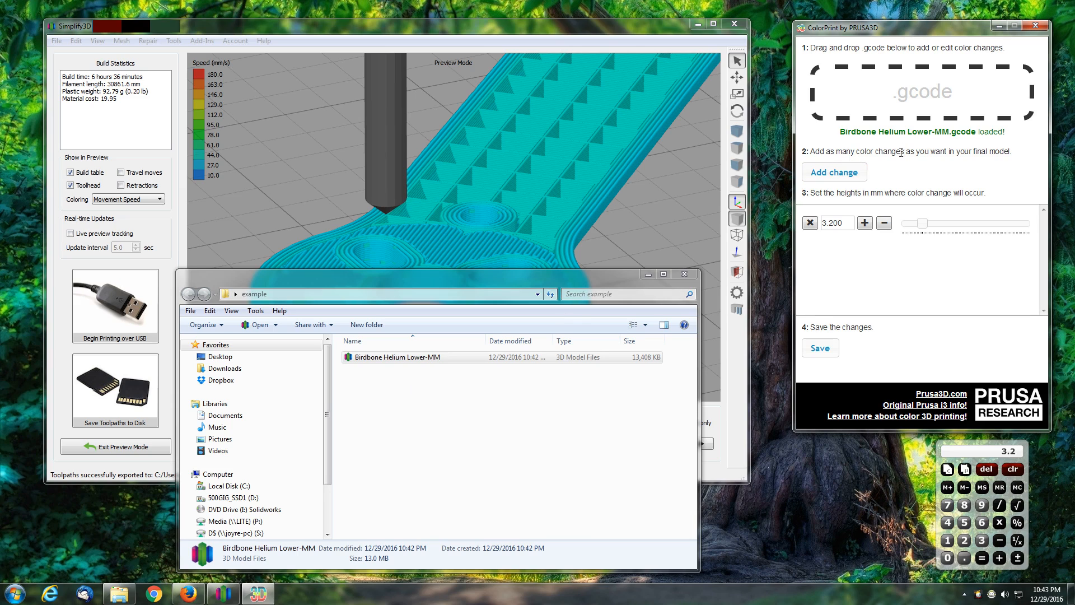
pyautogui.moveTo(914, 242)
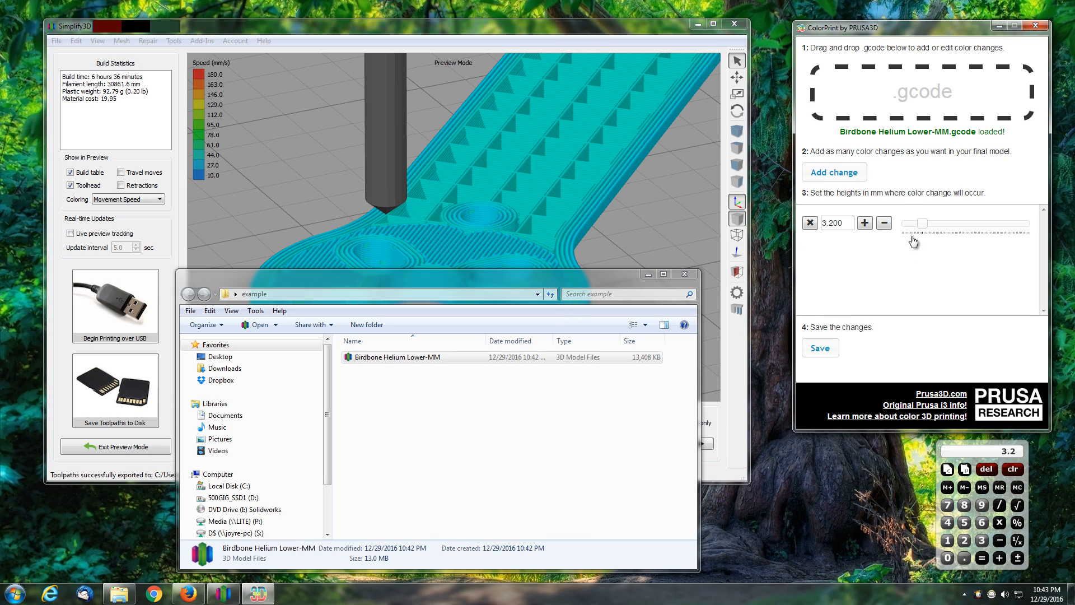
pyautogui.moveTo(426, 384)
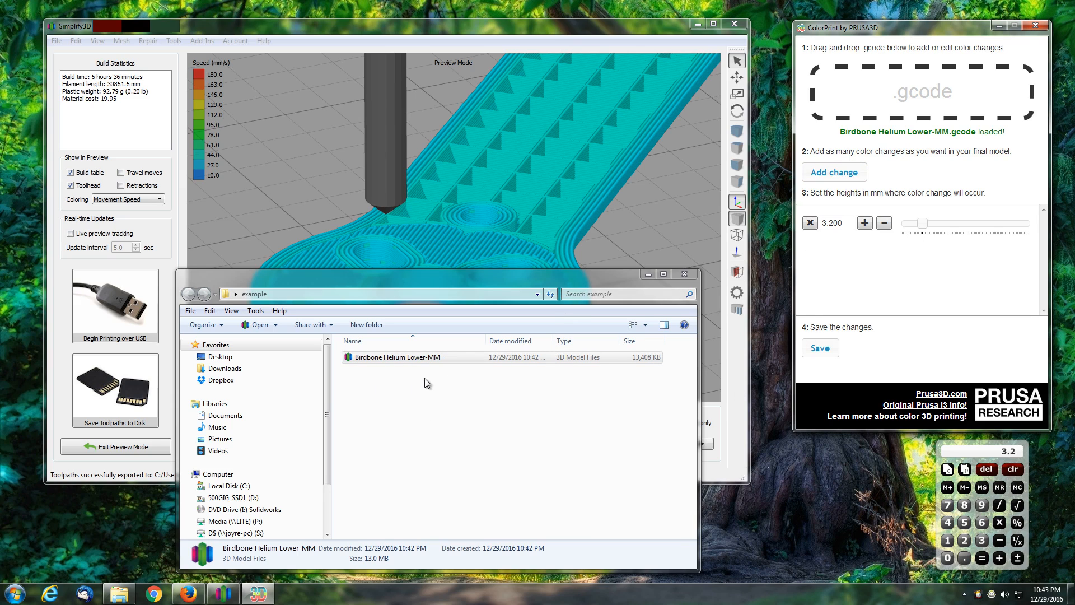
pyautogui.moveTo(860, 359)
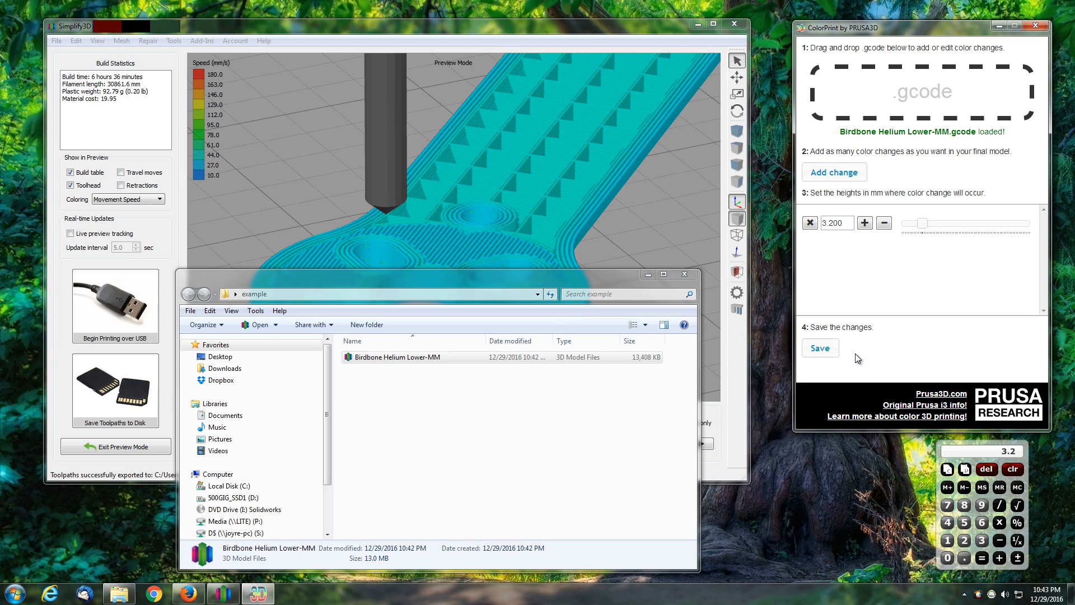
# Write the 3.200 mm colour change into the g-code file
pyautogui.click(820, 348)
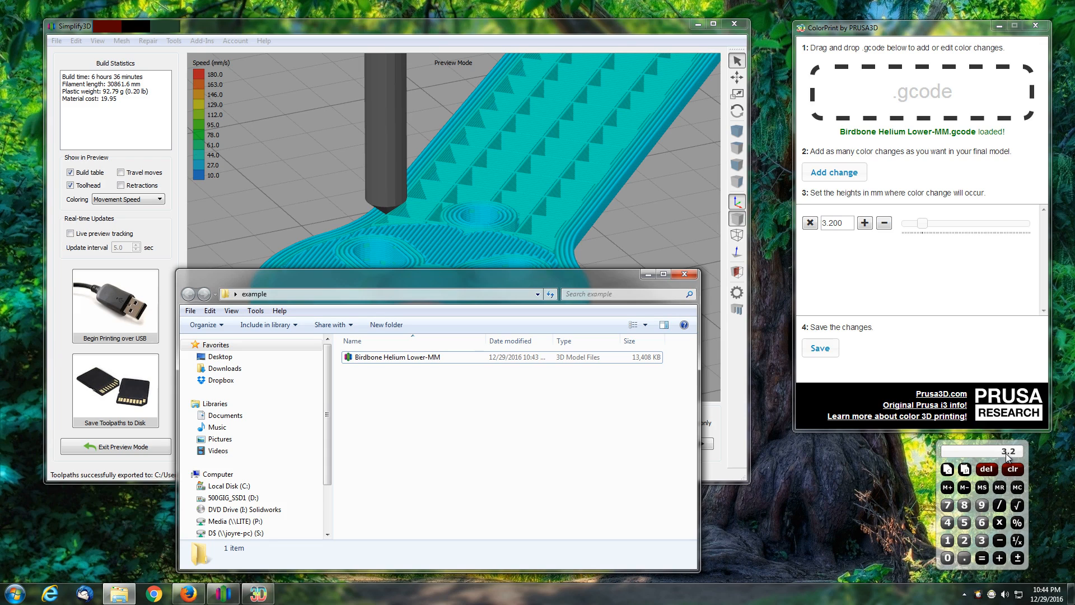
pyautogui.moveTo(503, 442)
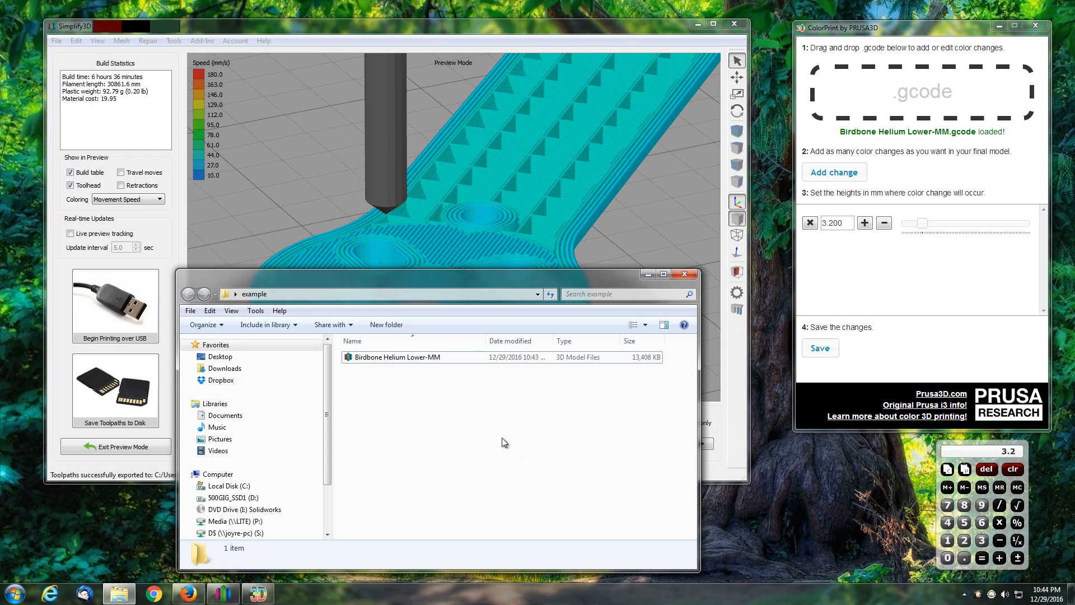